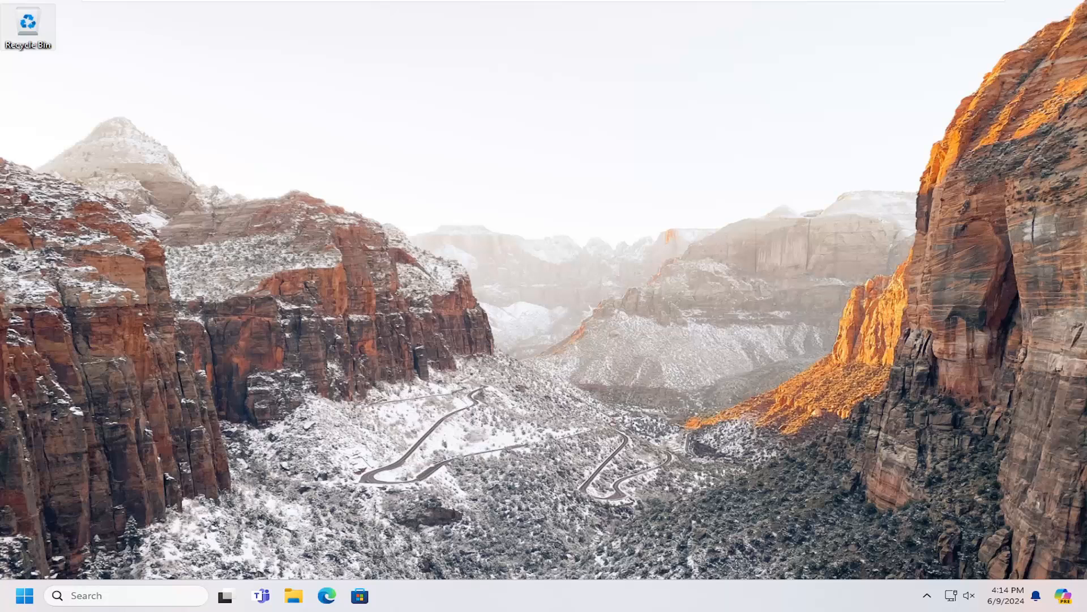
{"action": "mouse_move", "coordinate": [191, 438]}
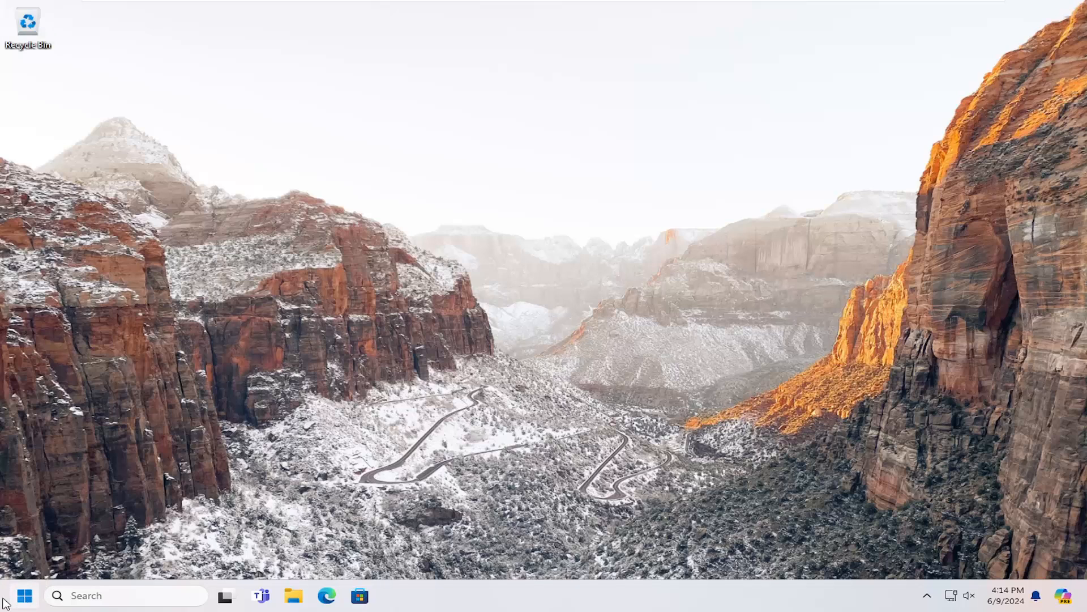
Launch Control Panel from Start search 'control panel', keep Category view, and enter Hardware and Sound.
{"action": "type", "text": "control"}
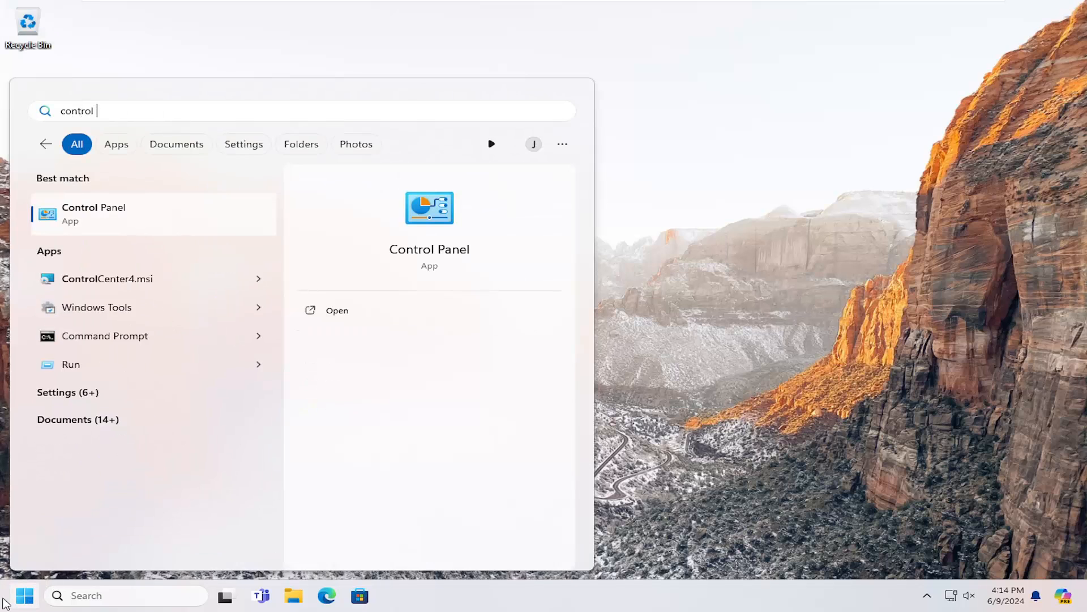
{"action": "type", "text": "panel"}
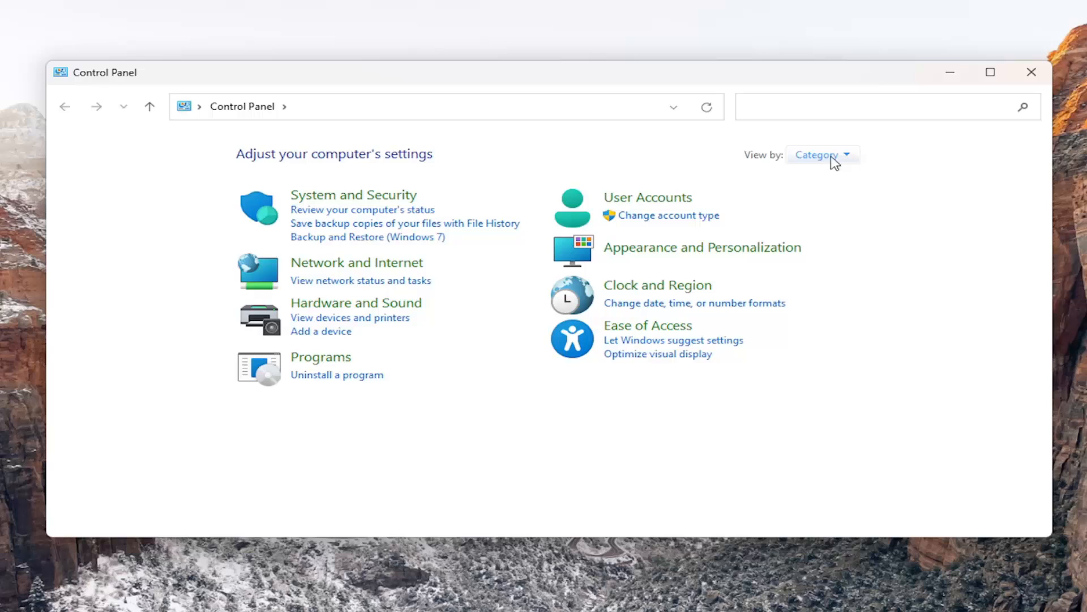
{"action": "left_click", "coordinate": [823, 154]}
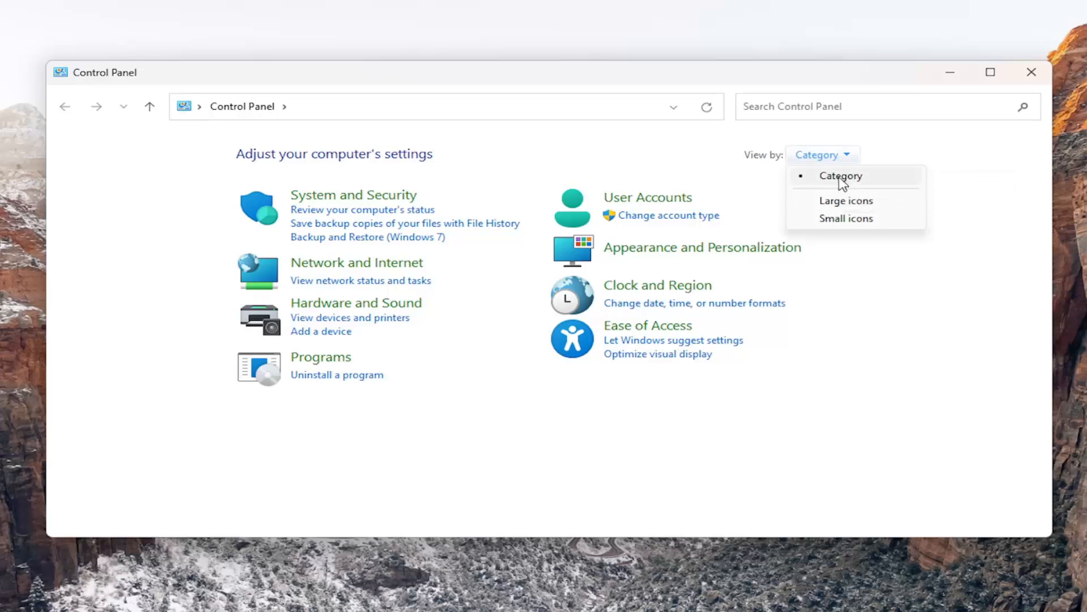
{"action": "left_click", "coordinate": [839, 176]}
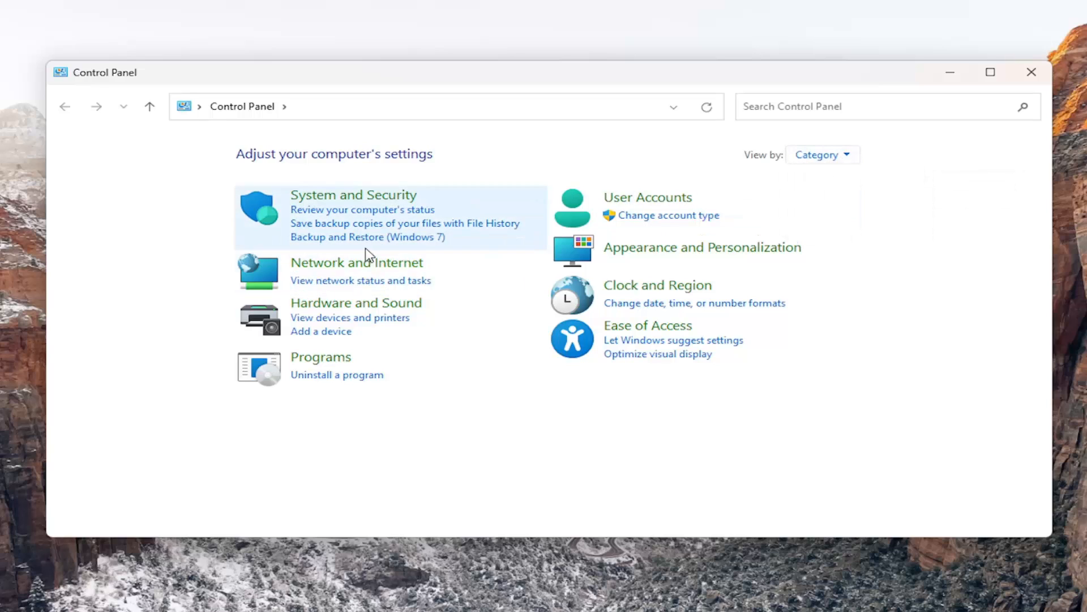
{"action": "left_click", "coordinate": [356, 303]}
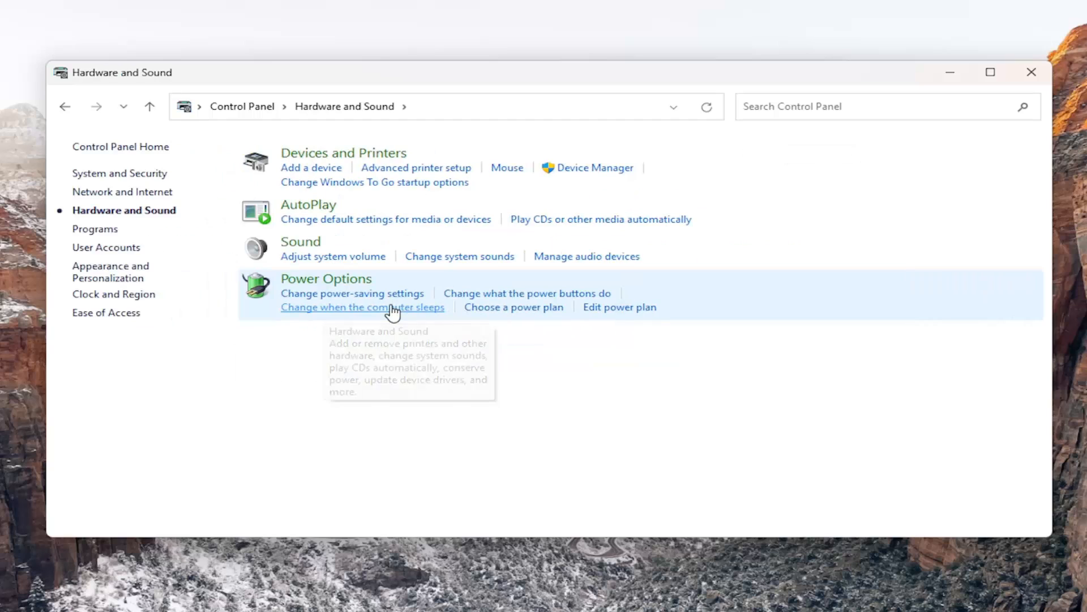
{"action": "mouse_move", "coordinate": [336, 159]}
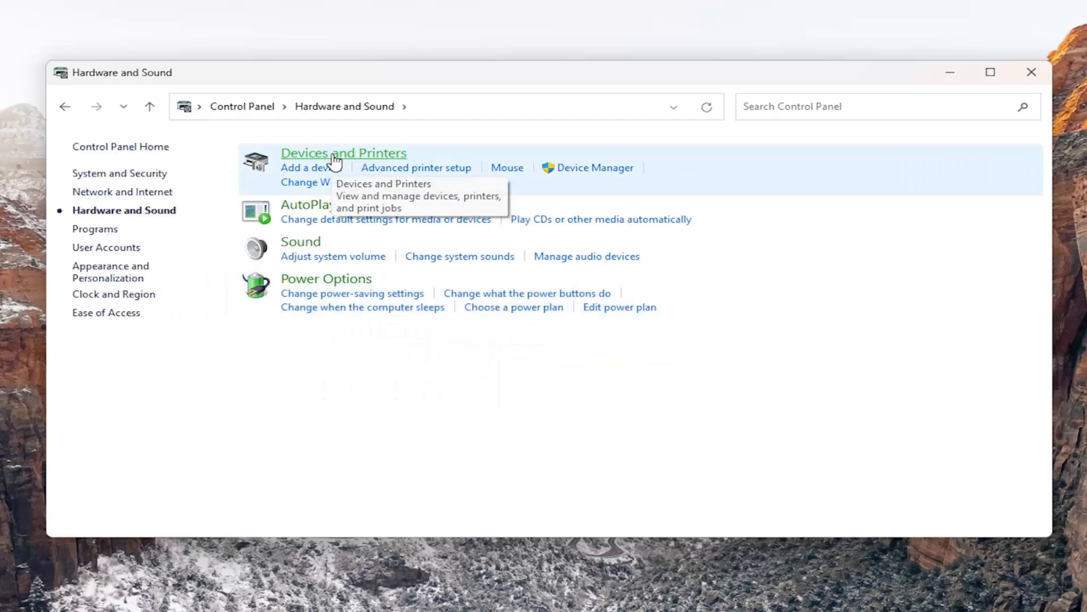
Go through Devices and Printers to the EPSON L3110 Series page in Printers & scanners.
{"action": "left_click", "coordinate": [343, 153]}
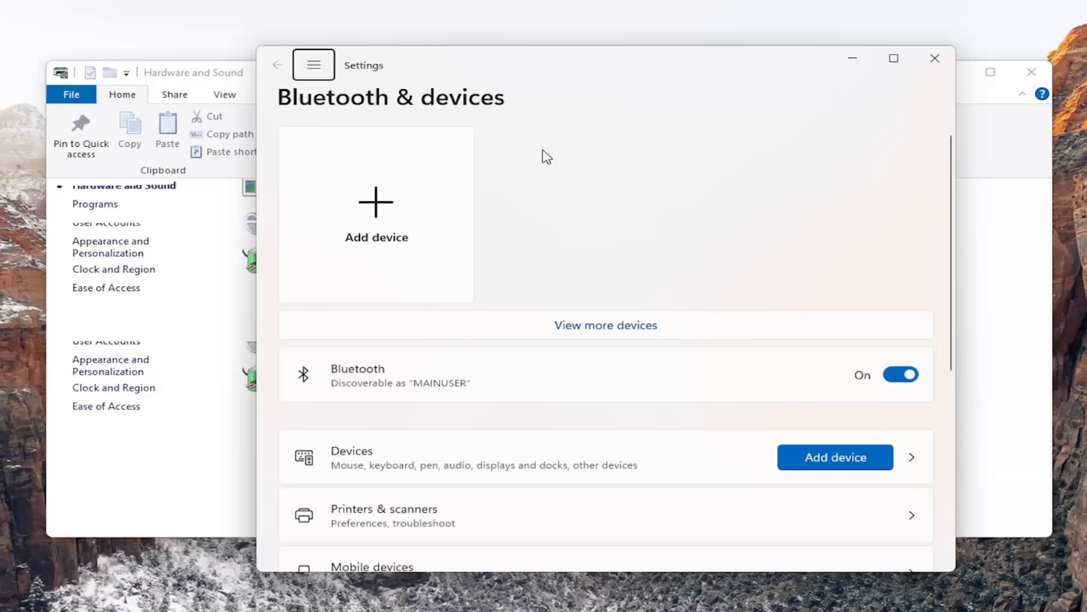
{"action": "scroll", "scroll_direction": "down", "scroll_amount": 3}
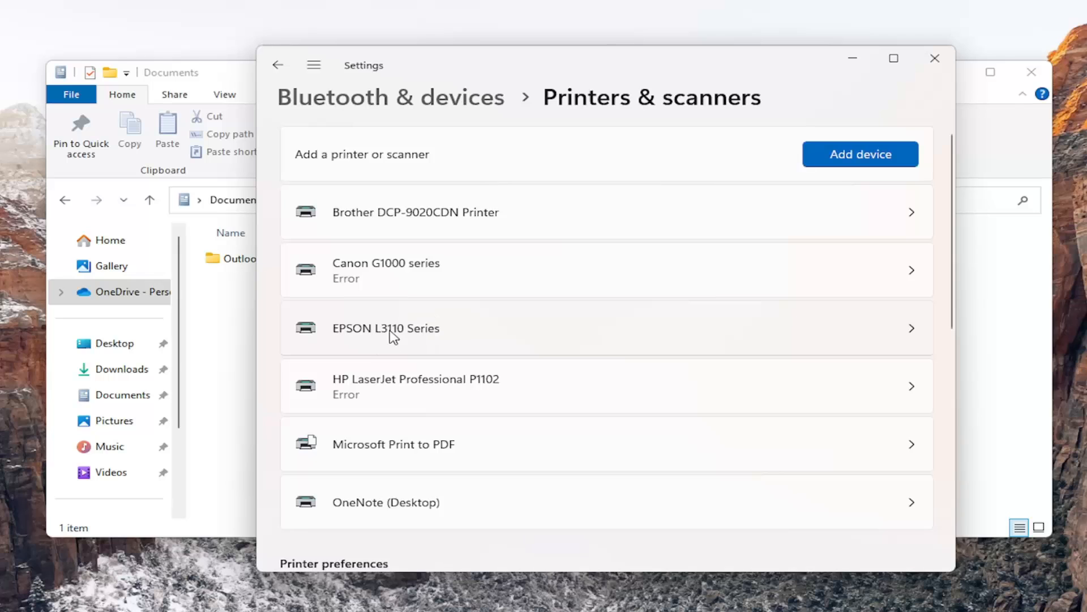
{"action": "left_click", "coordinate": [386, 329]}
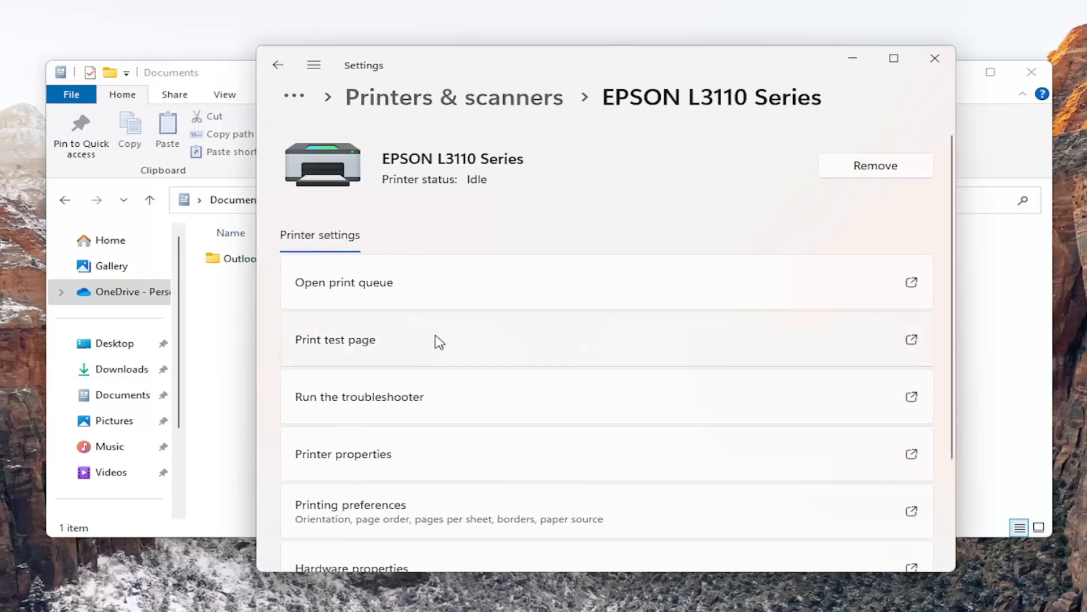
{"action": "scroll", "scroll_direction": "down", "scroll_amount": 3}
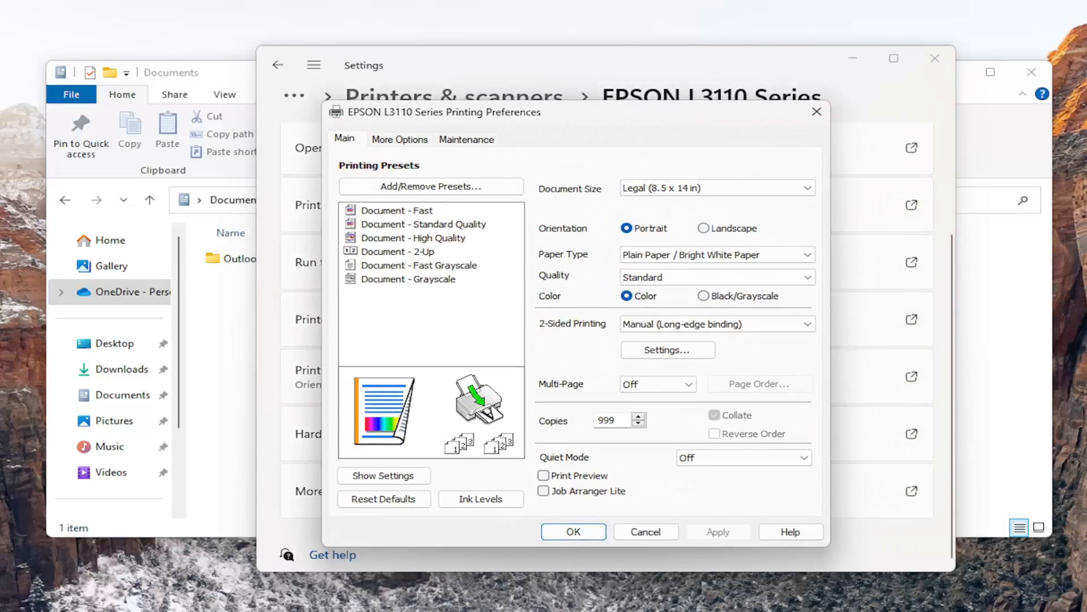
{"action": "mouse_move", "coordinate": [551, 398]}
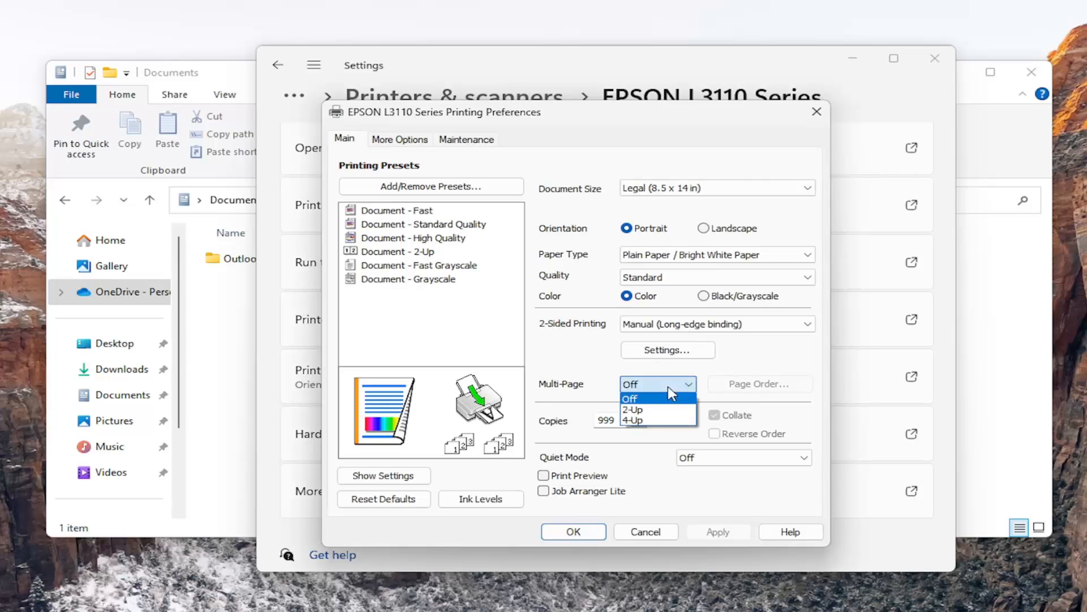
Set Multi-Page on the Main tab to 2-Up then 4-Up, and close out to the desktop.
{"action": "left_click", "coordinate": [633, 409]}
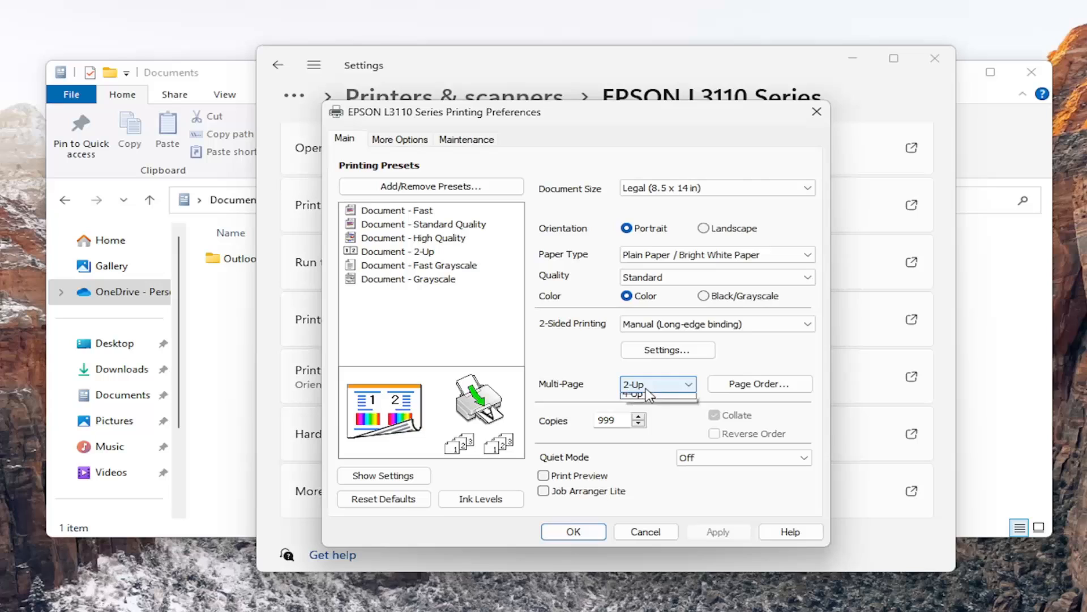
{"action": "left_click", "coordinate": [656, 384]}
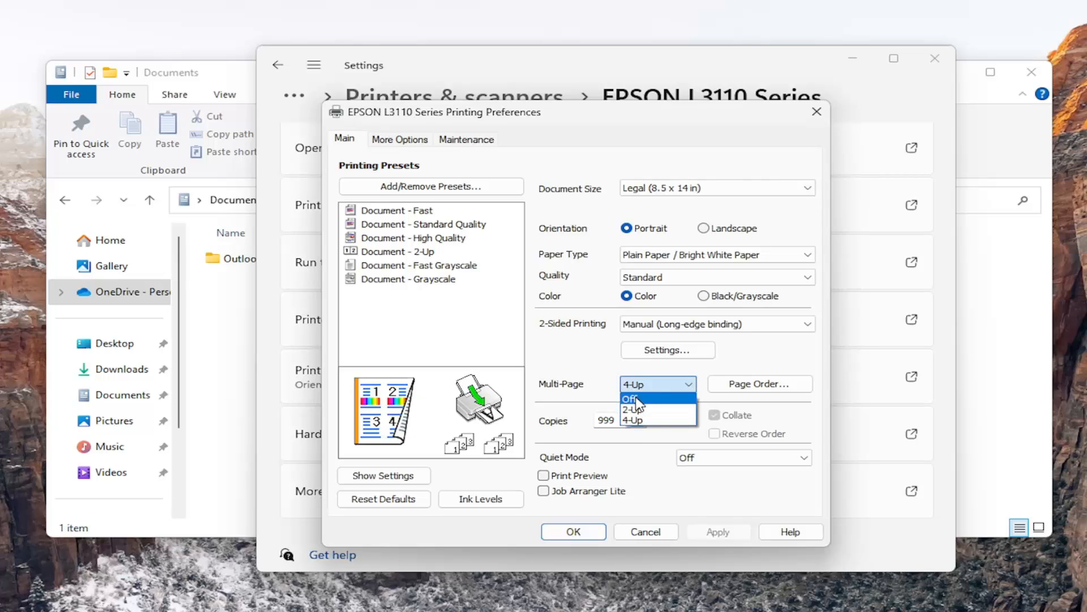
{"action": "left_click", "coordinate": [631, 398]}
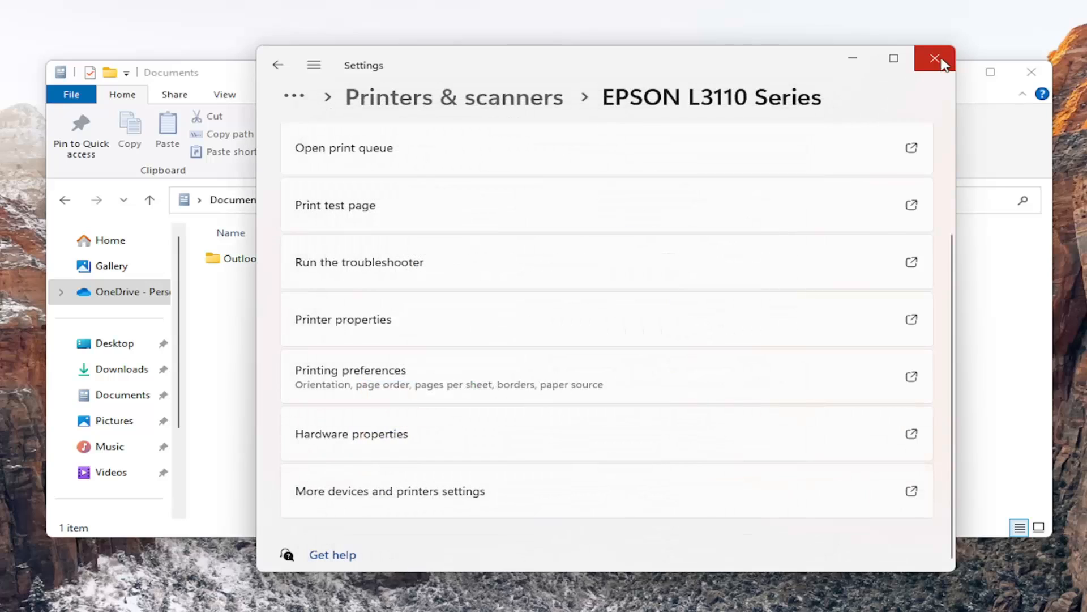
{"action": "left_click", "coordinate": [935, 58]}
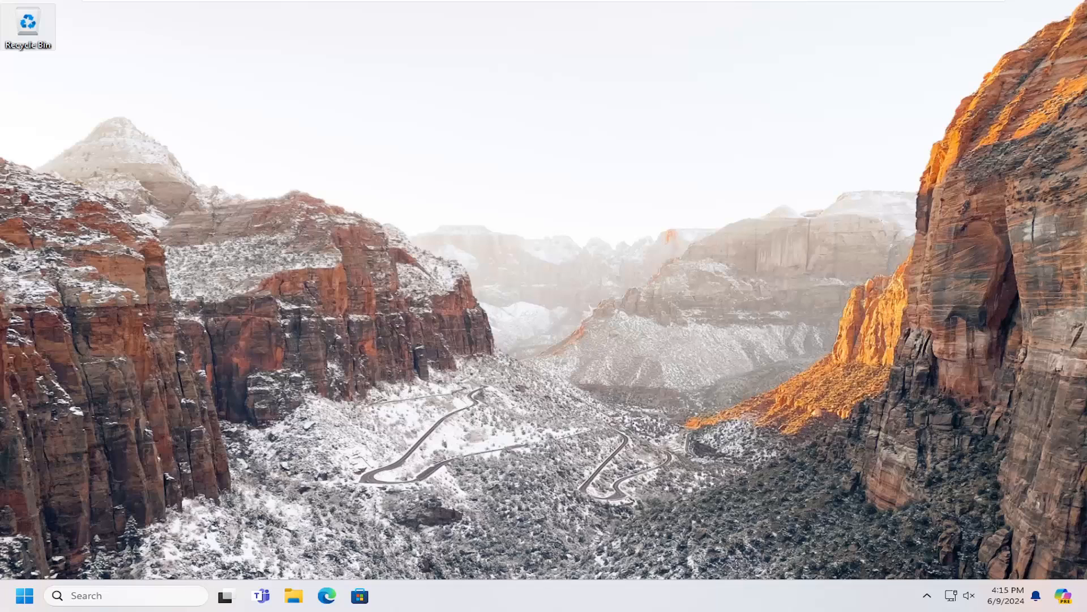